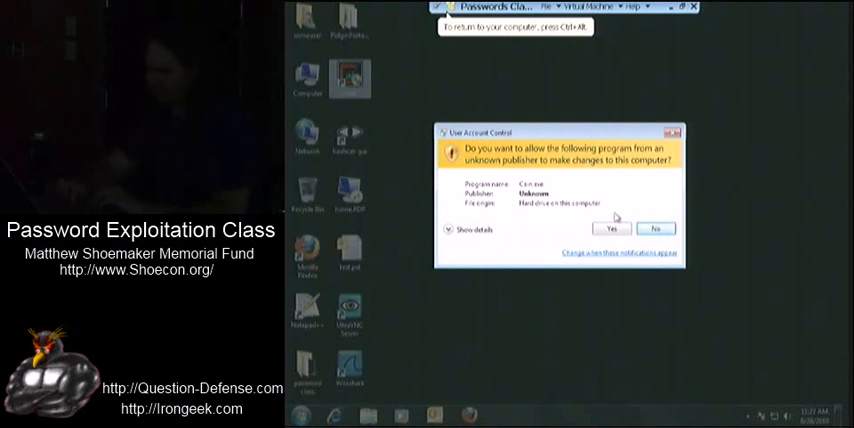
# - Allow Cain & Abel to run elevated via the UAC prompt and dismiss the firewall warning
pyautogui.click(608, 228)
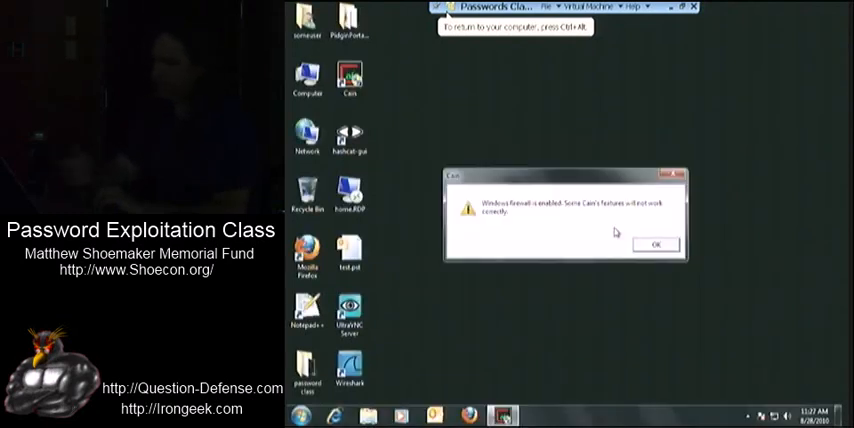
pyautogui.click(656, 244)
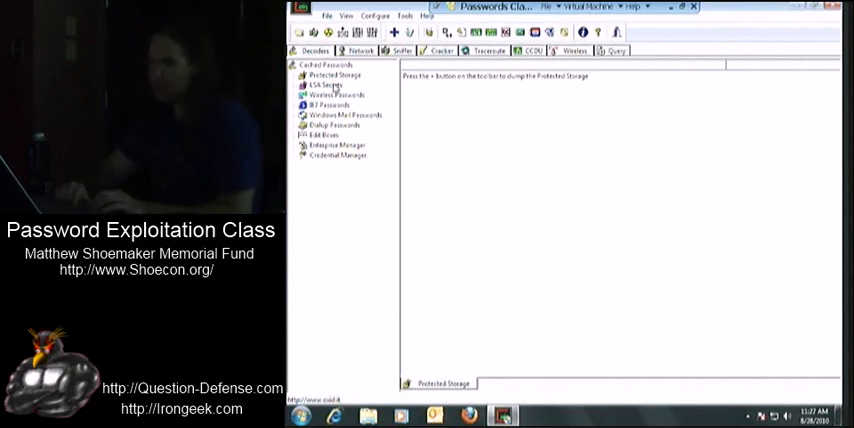
# - View the empty Protected Storage list on the Cracker tab, then select IE7 Passwords
pyautogui.click(336, 76)
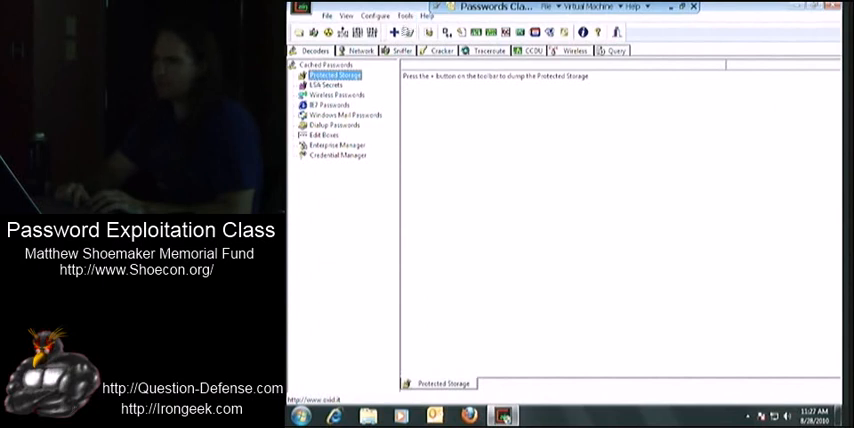
pyautogui.click(394, 32)
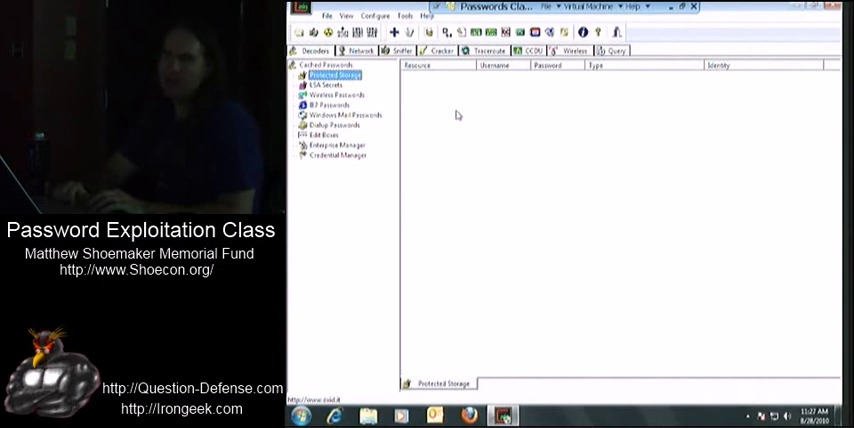
pyautogui.moveTo(482, 196)
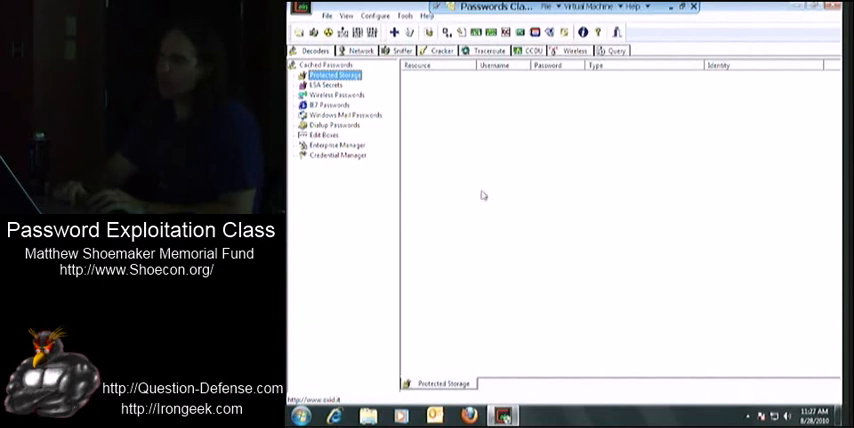
pyautogui.click(332, 104)
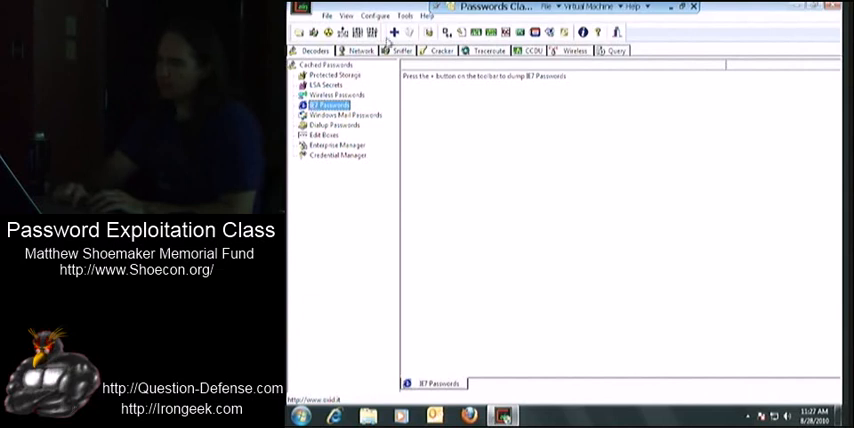
# - Dump the stored IE7 AutoComplete passwords, revealing the saved Google login
pyautogui.click(396, 32)
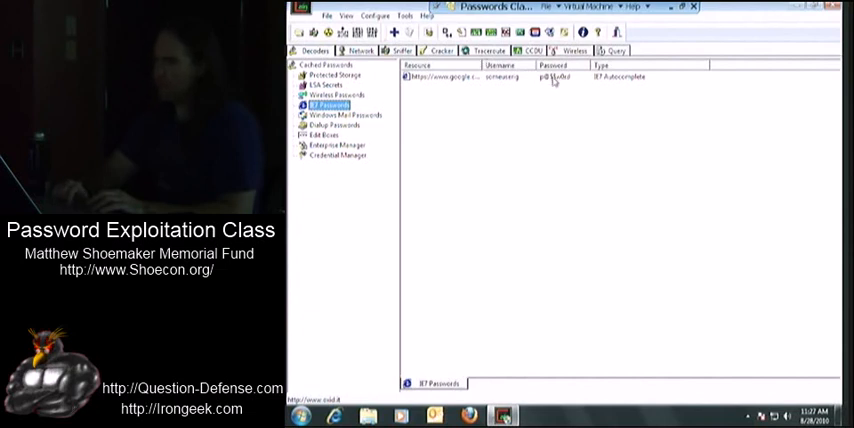
pyautogui.moveTo(570, 88)
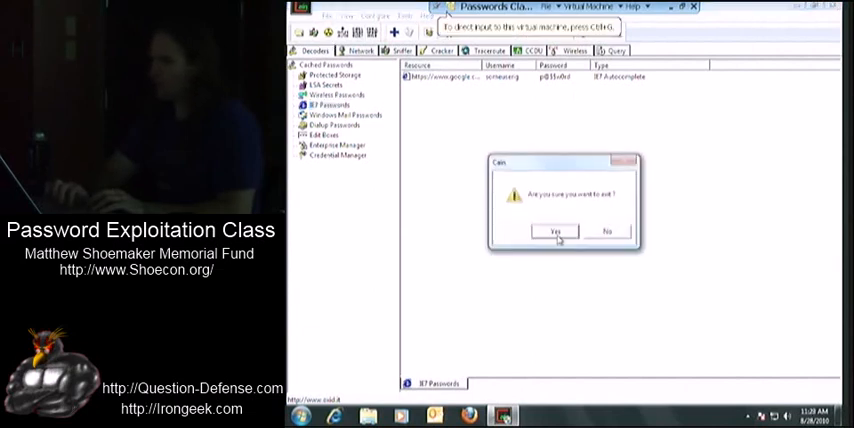
# - Confirm the exit prompt so Cain & Abel closes to the desktop
pyautogui.click(556, 232)
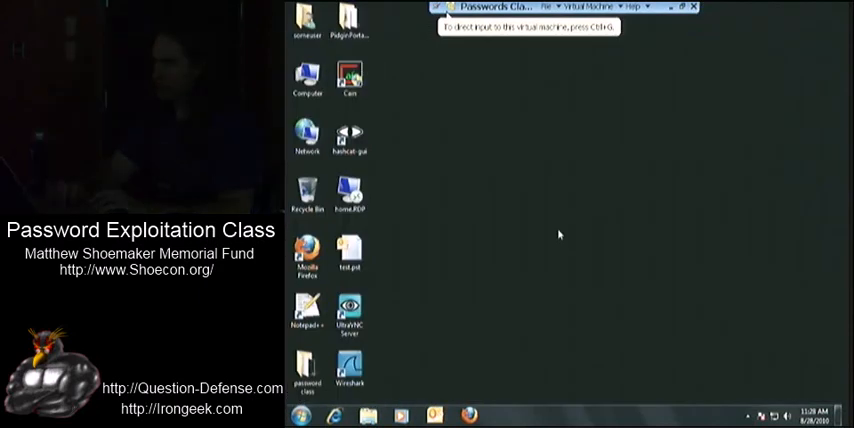
pyautogui.moveTo(288, 396)
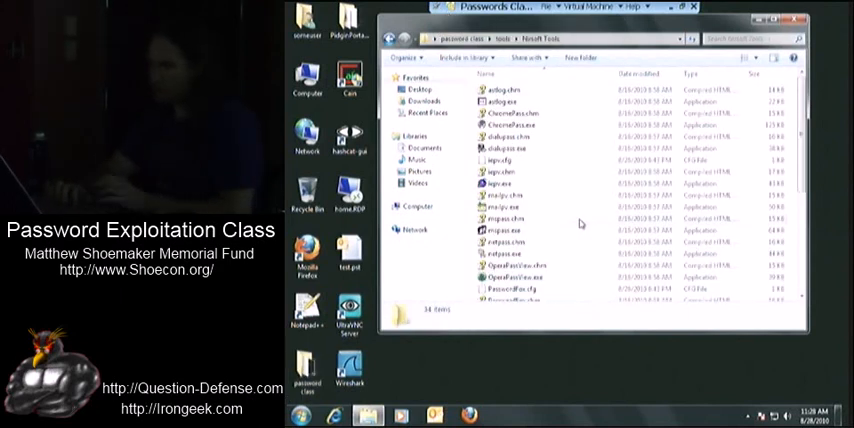
pyautogui.moveTo(528, 186)
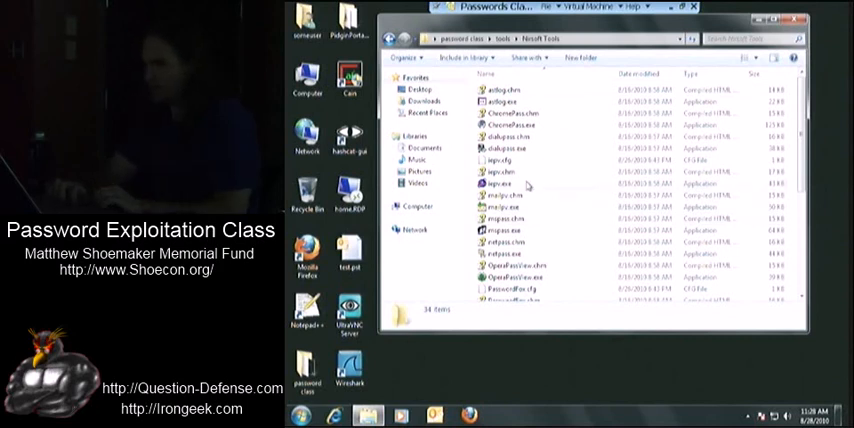
# - Run iepv.exe from the NirSoft Tools folder to start IE PassView
pyautogui.click(500, 184)
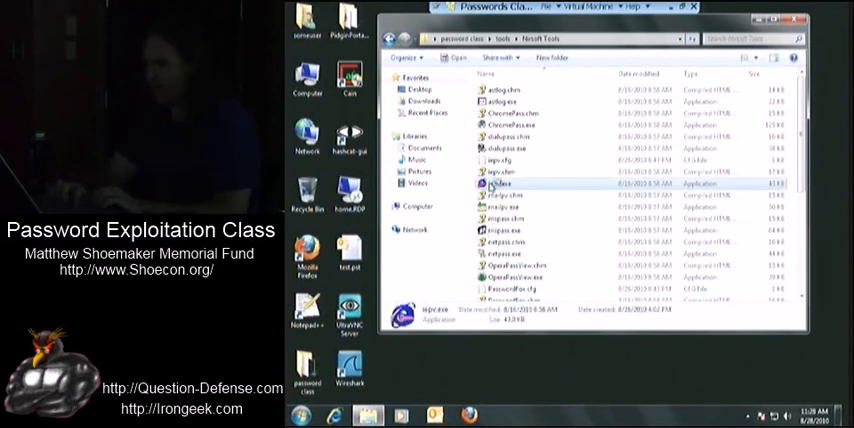
pyautogui.doubleClick(488, 184)
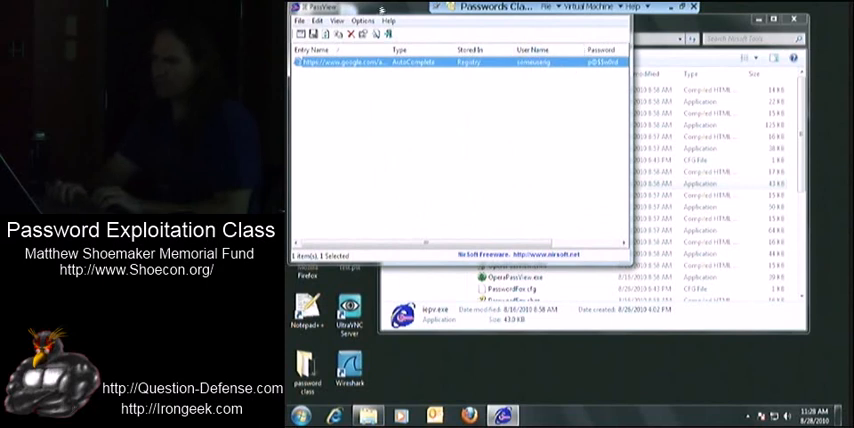
# - Quit IE PassView via File > Exit after reviewing the Google login
pyautogui.click(300, 20)
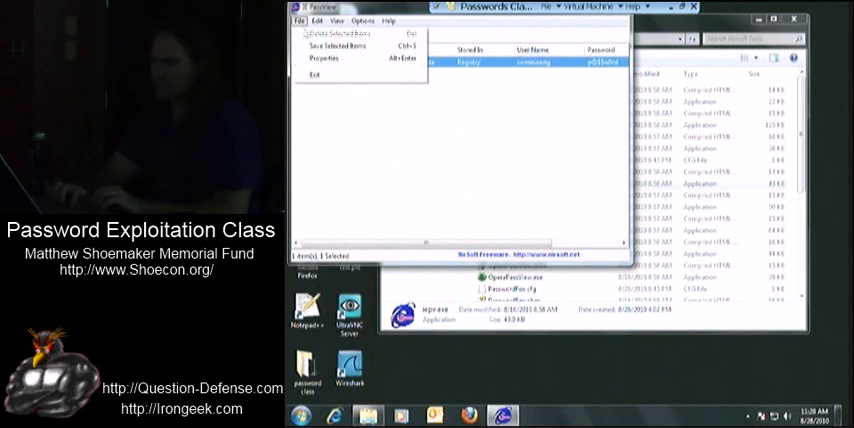
pyautogui.click(336, 20)
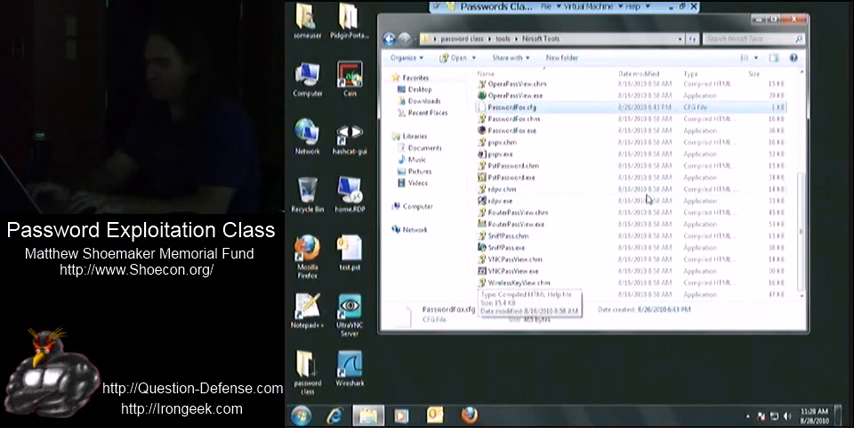
# - Run PasswordFox.exe from the NirSoft Tools folder to recover Firefox passwords
pyautogui.click(512, 132)
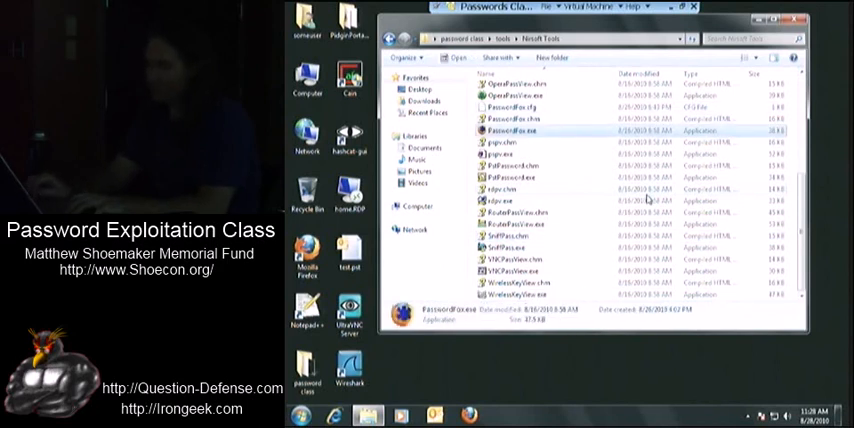
pyautogui.doubleClick(508, 130)
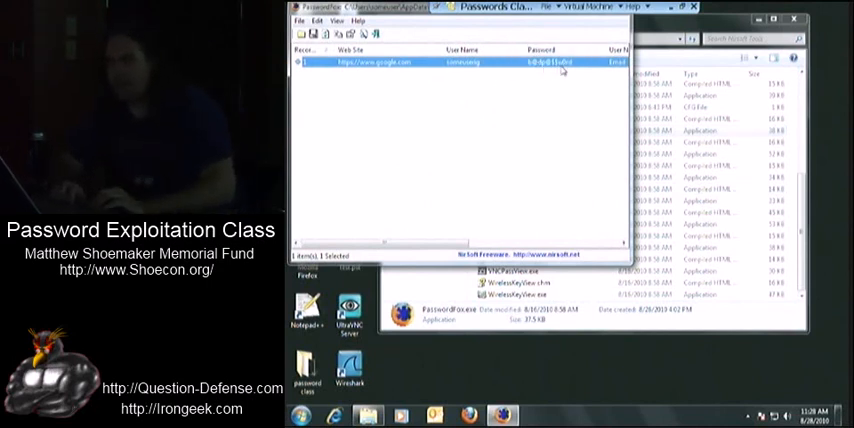
pyautogui.moveTo(416, 252)
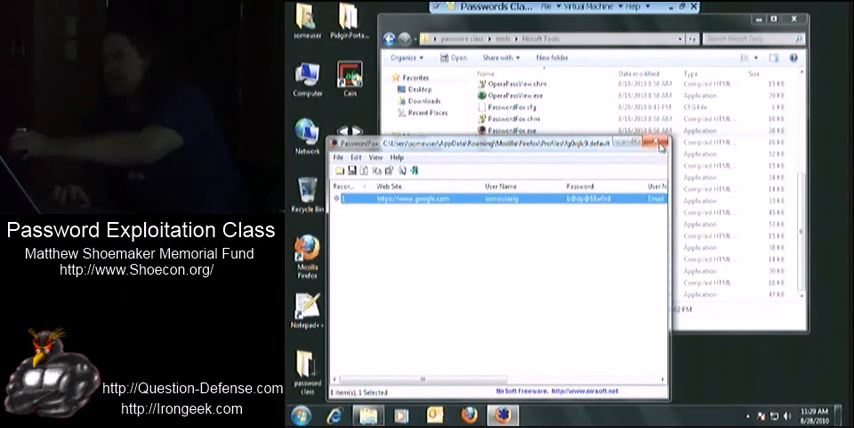
# - Bring up PasswordFox's help file after reviewing the google.com Firefox login
pyautogui.click(662, 144)
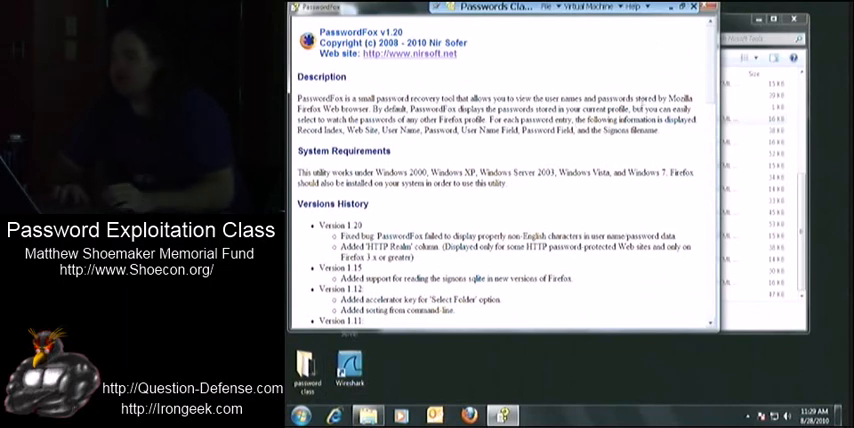
pyautogui.scroll(-3)
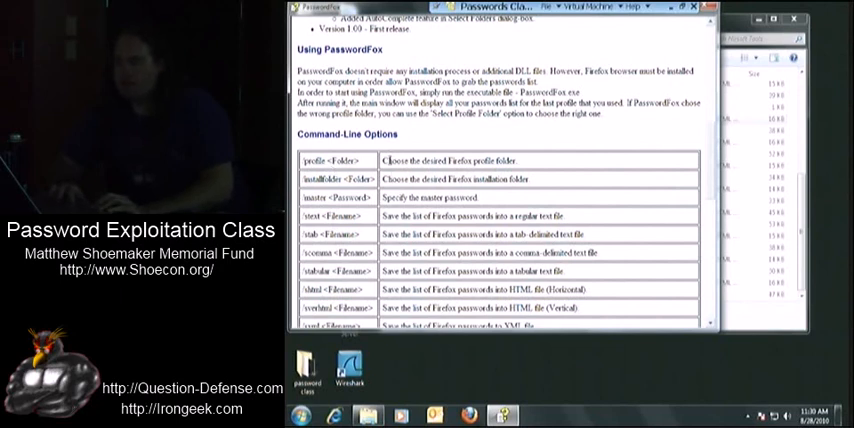
pyautogui.moveTo(330, 176)
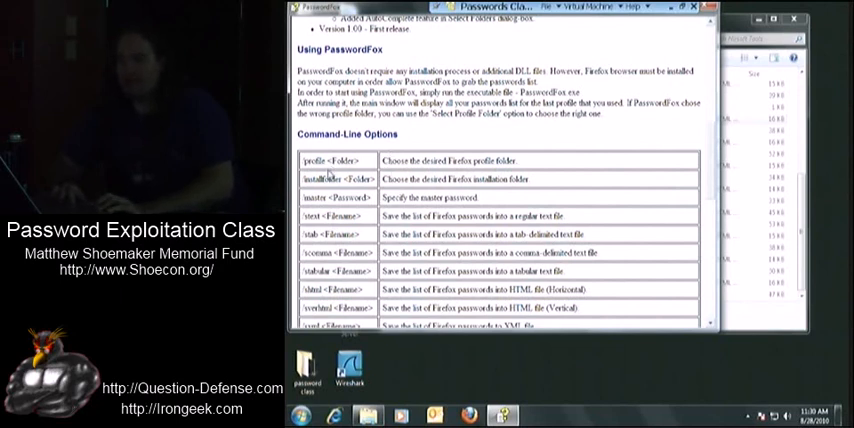
pyautogui.doubleClick(312, 160)
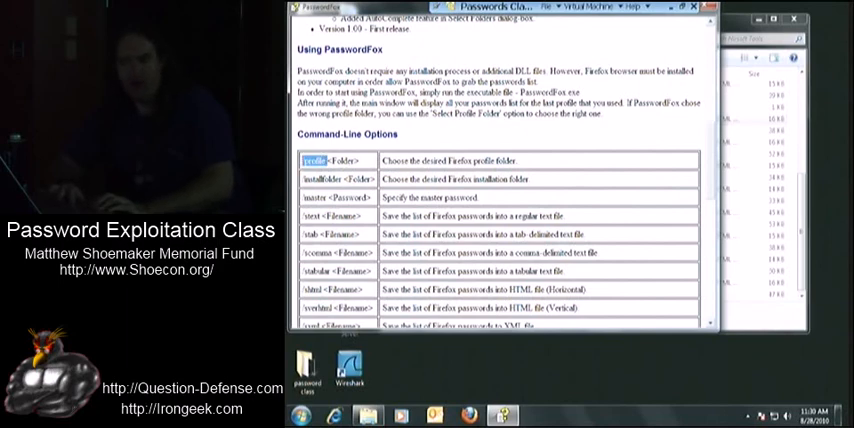
pyautogui.scroll(-3)
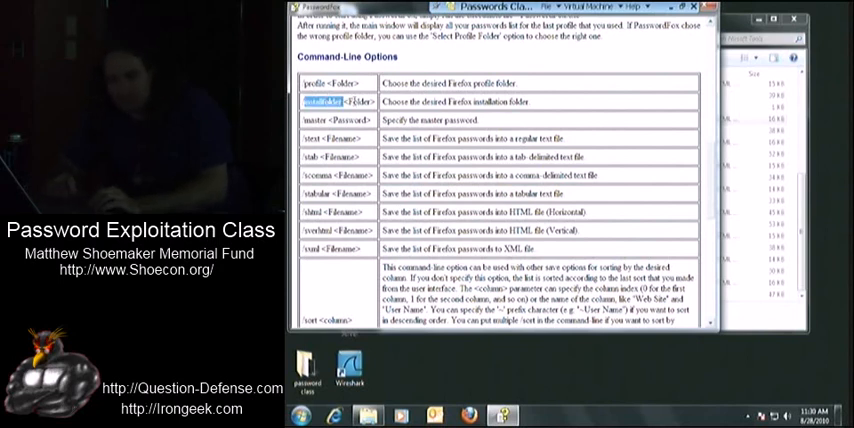
pyautogui.moveTo(708, 186)
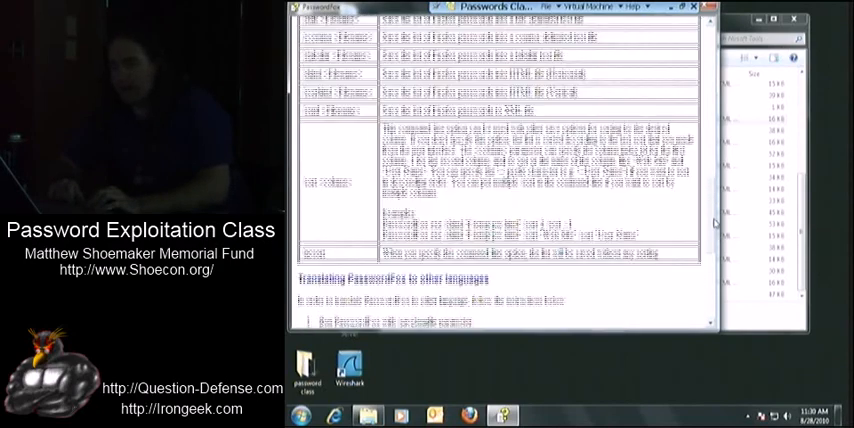
pyautogui.scroll(-3)
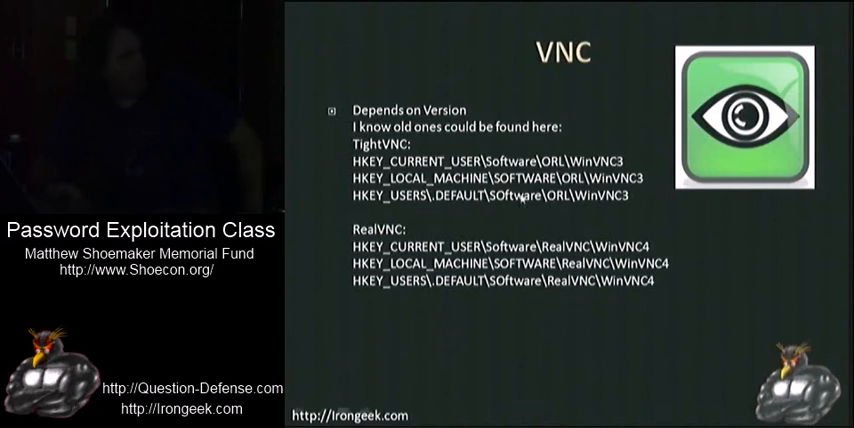
pyautogui.moveTo(516, 308)
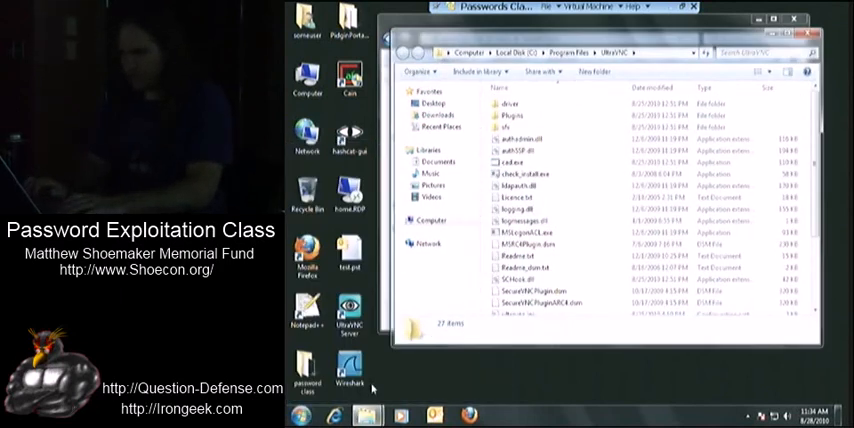
# - Open the text file from the UltraVNC program folder in Notepad
pyautogui.click(520, 160)
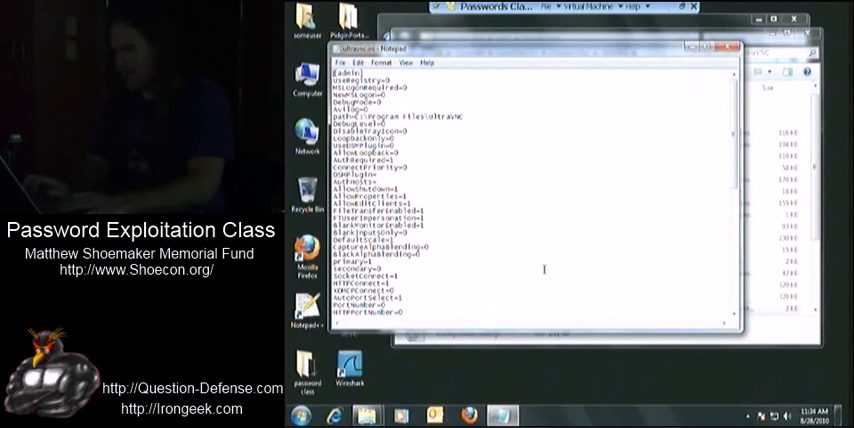
# - Scroll down through the word list of candidate passwords in Notepad
pyautogui.scroll(-3)
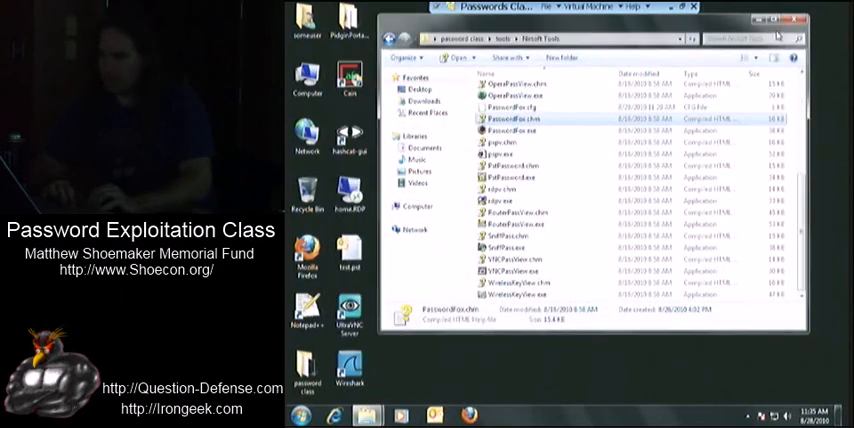
# - Launch VNCPassView.exe from the NirSoft tools folder to show the recovered VNC password
pyautogui.click(510, 236)
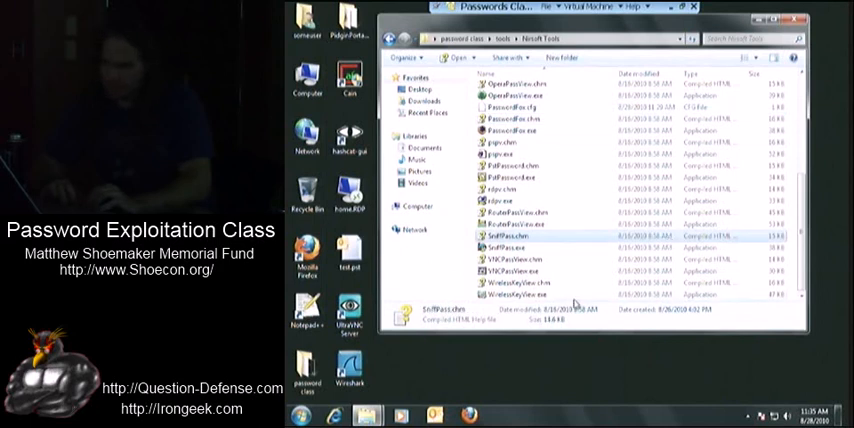
pyautogui.moveTo(536, 272)
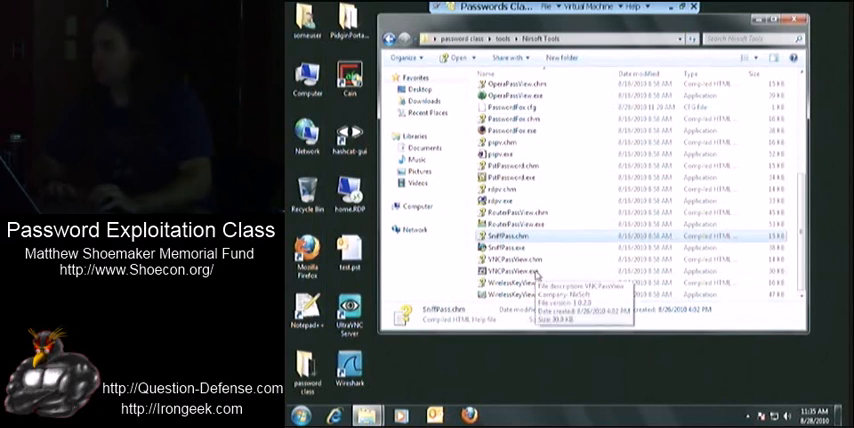
pyautogui.click(520, 270)
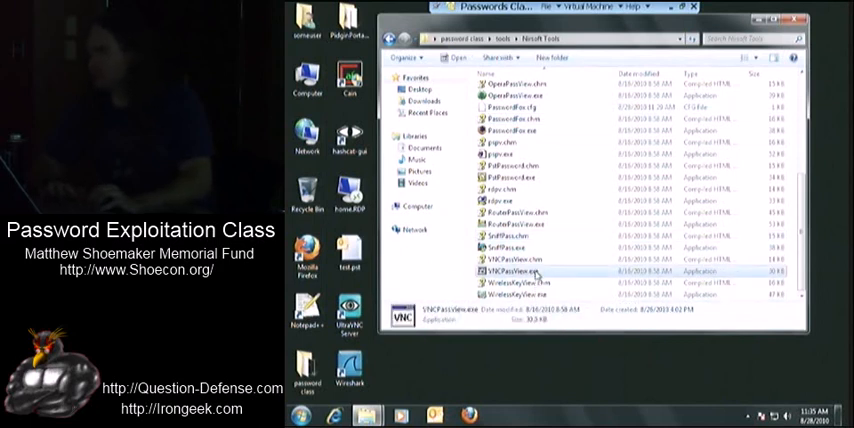
pyautogui.doubleClick(516, 272)
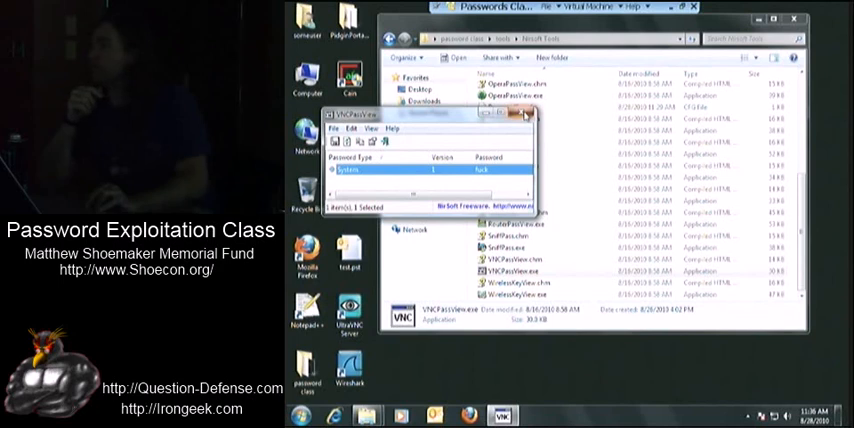
# - Close VNCPassView, returning to the NirSoft tools folder listing
pyautogui.click(524, 114)
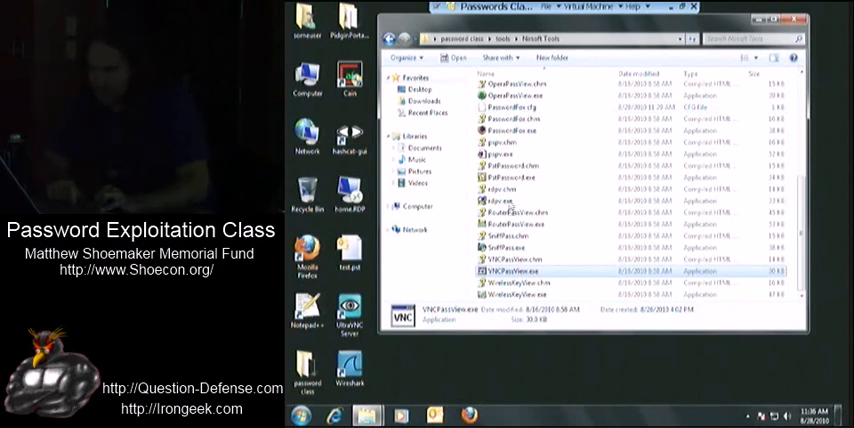
pyautogui.moveTo(698, 400)
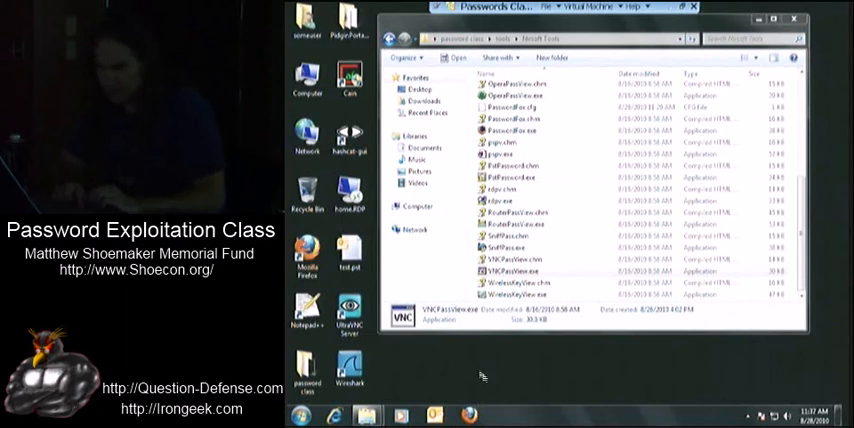
pyautogui.click(348, 190)
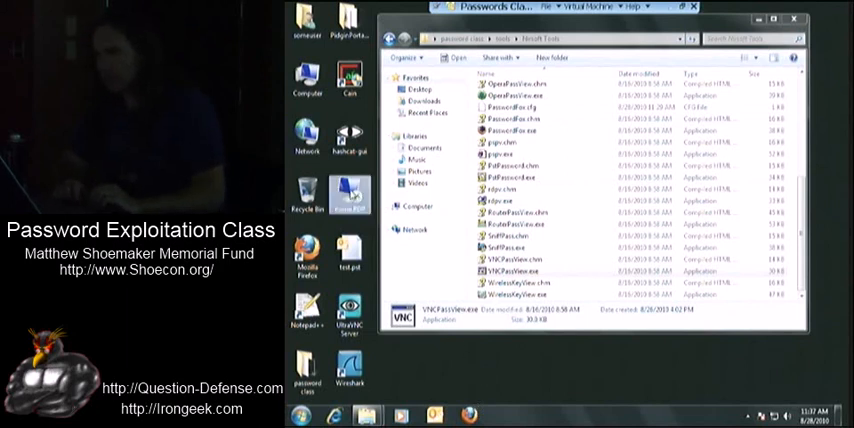
pyautogui.rightClick(350, 190)
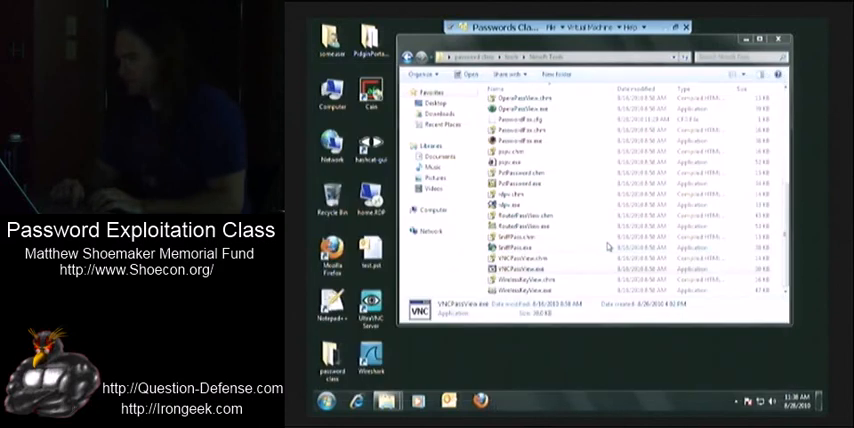
pyautogui.moveTo(658, 292)
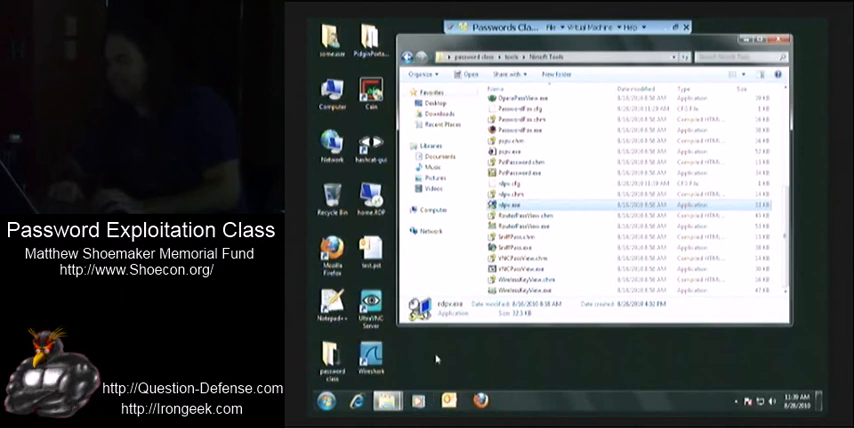
pyautogui.moveTo(456, 348)
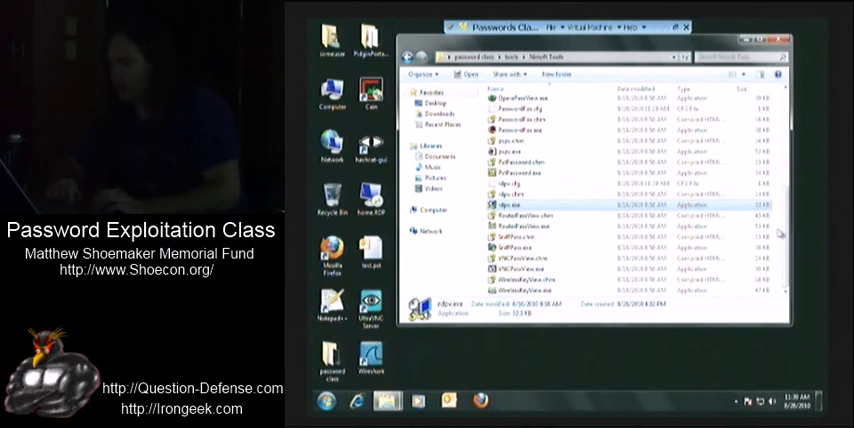
# - Scroll down the NirSoft tools folder toward the Network Password Recovery executable
pyautogui.scroll(-3)
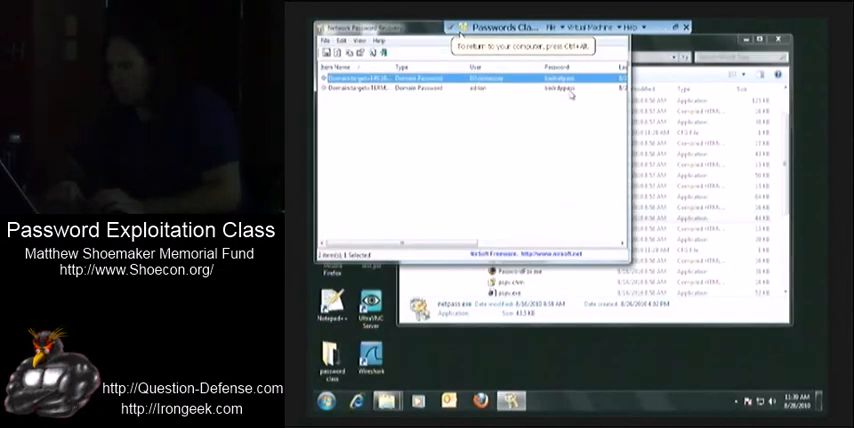
# - Close Network Password Recovery, returning to the NirSoft tools folder listing
pyautogui.click(470, 90)
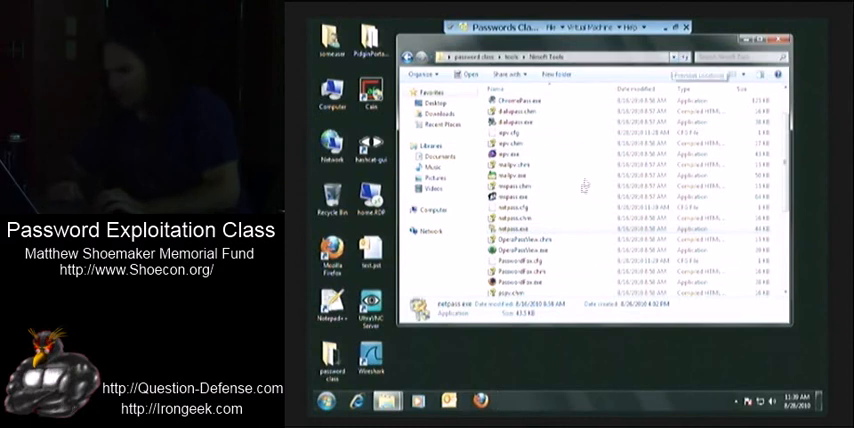
pyautogui.click(524, 232)
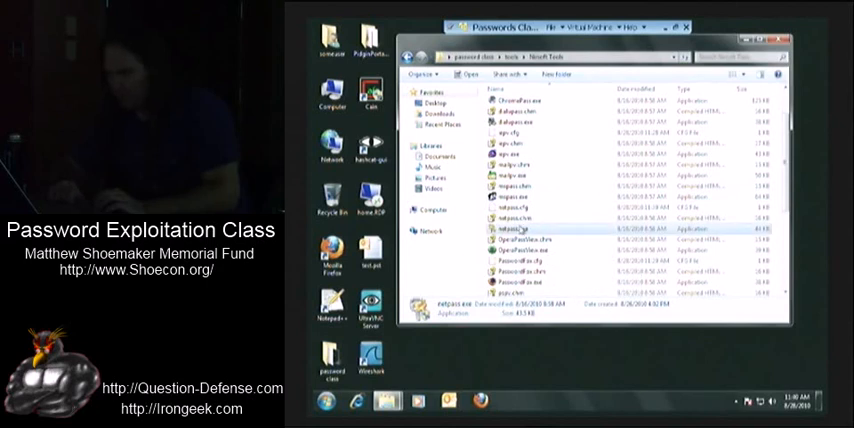
pyautogui.moveTo(520, 234)
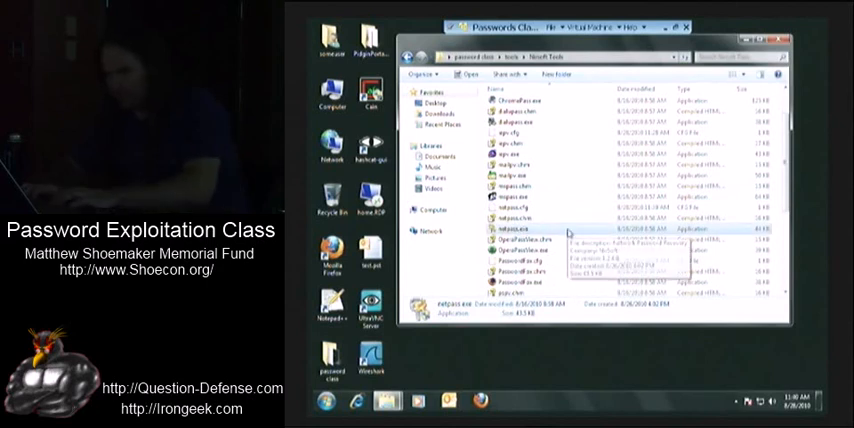